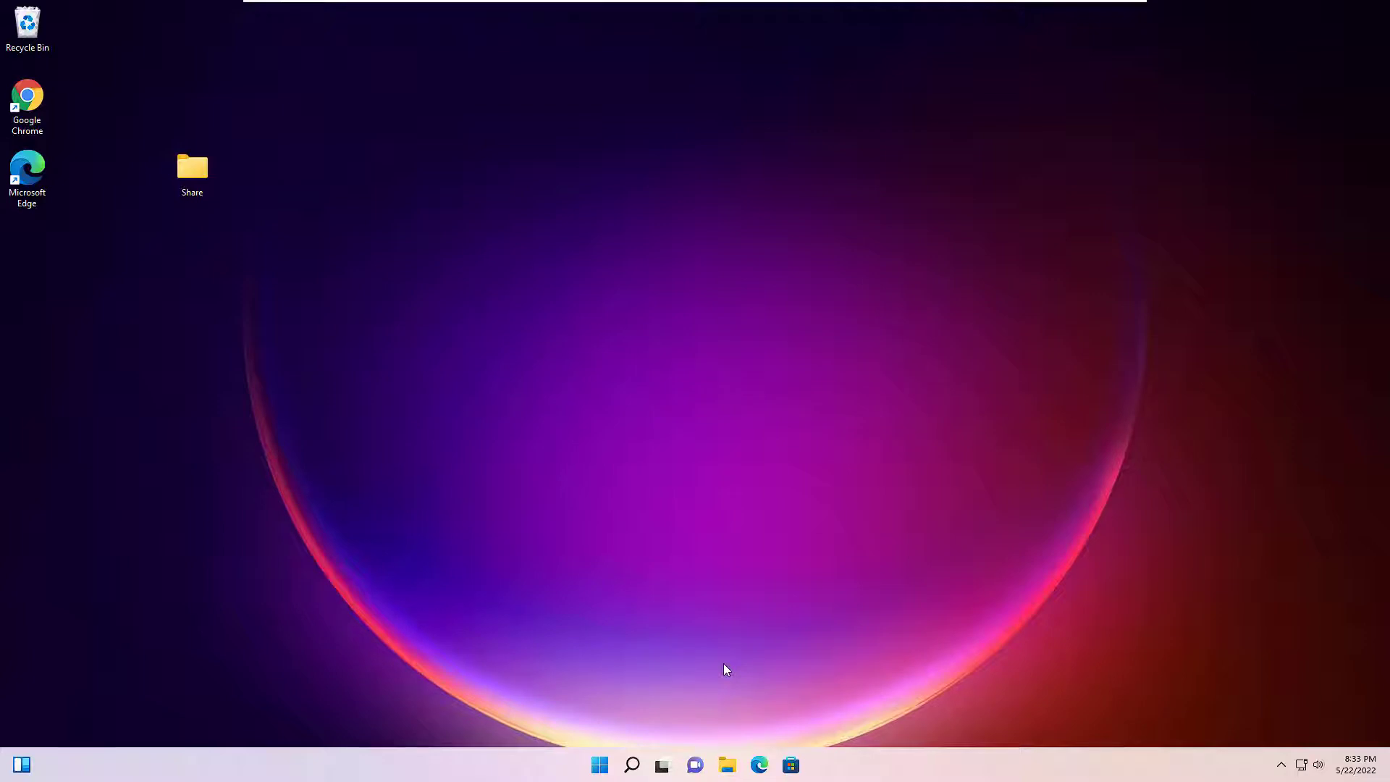
pyautogui.moveTo(1224, 203)
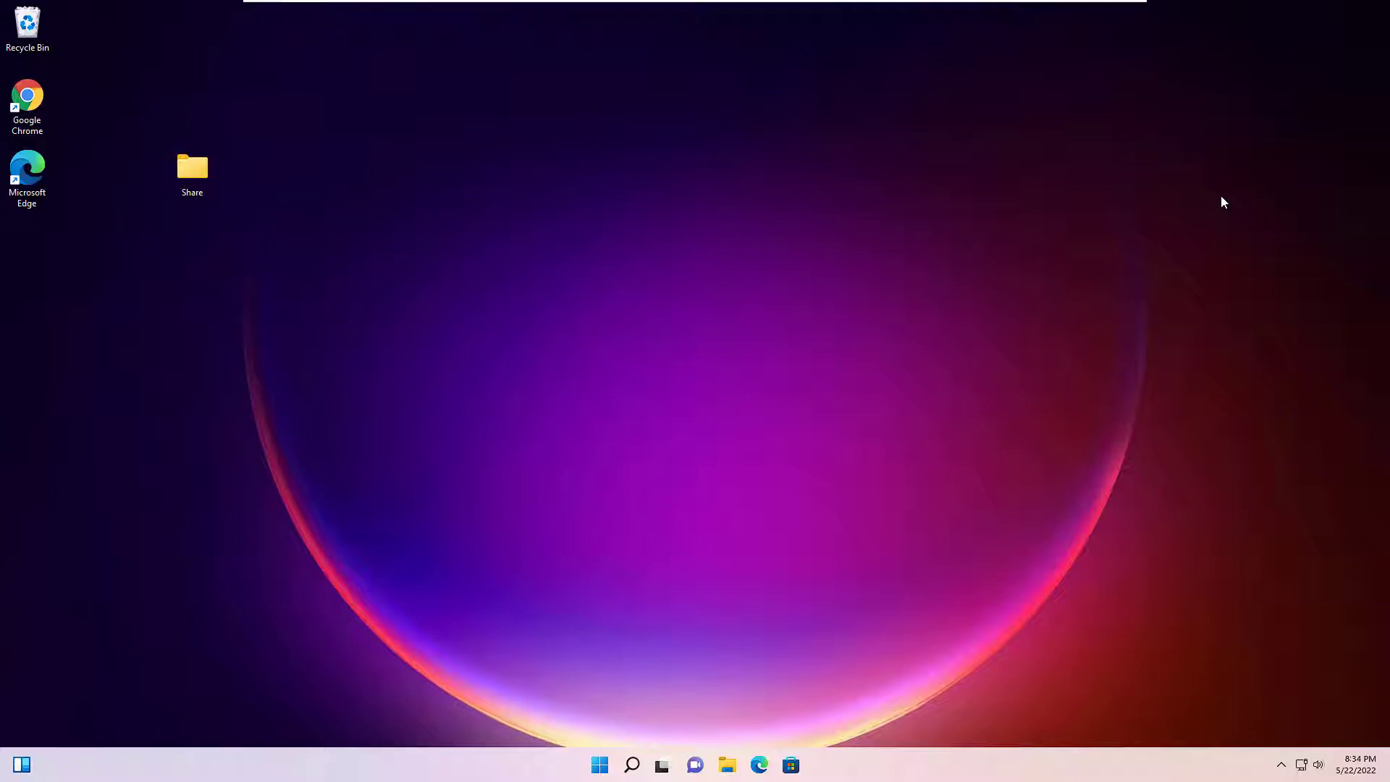
pyautogui.moveTo(654, 748)
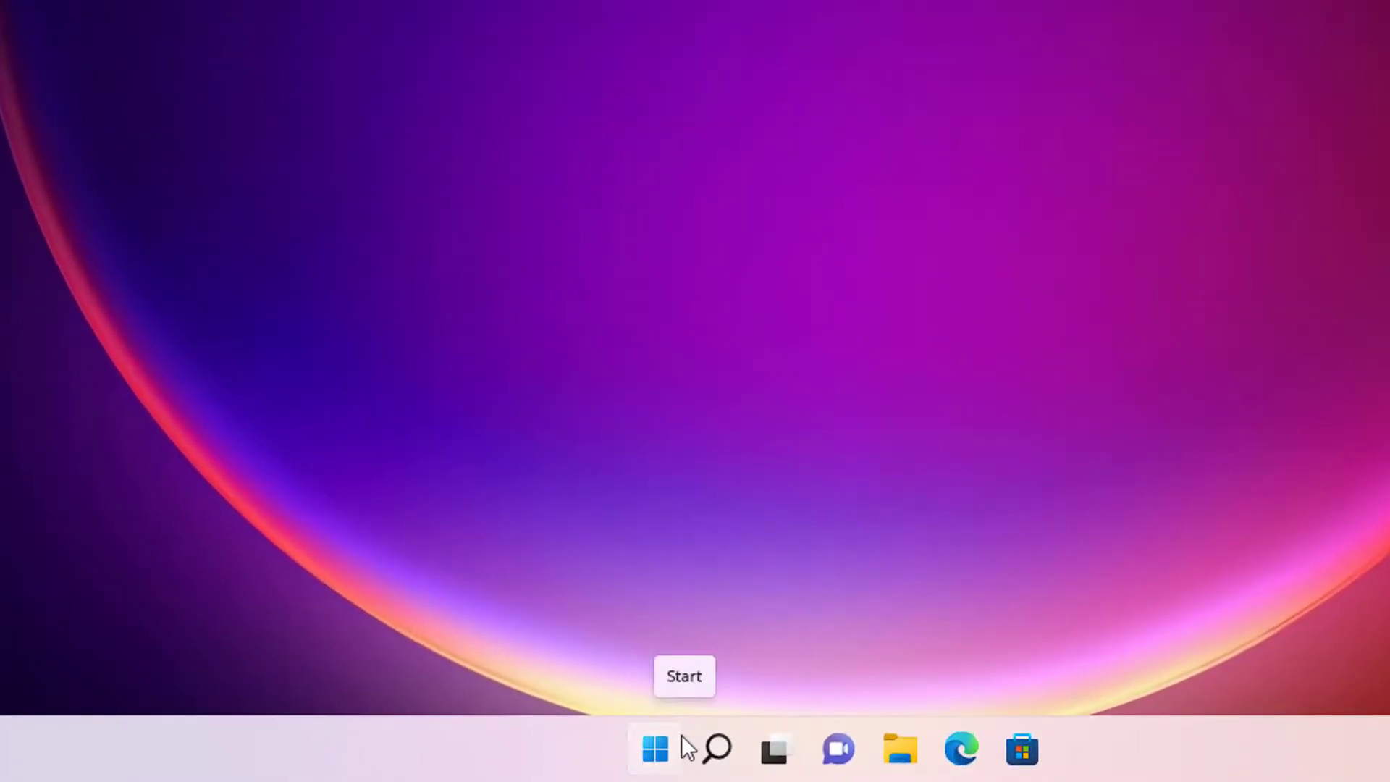
# Step: From Settings > System > Recovery, trigger Restart now under Advanced startup
pyautogui.rightClick(655, 749)
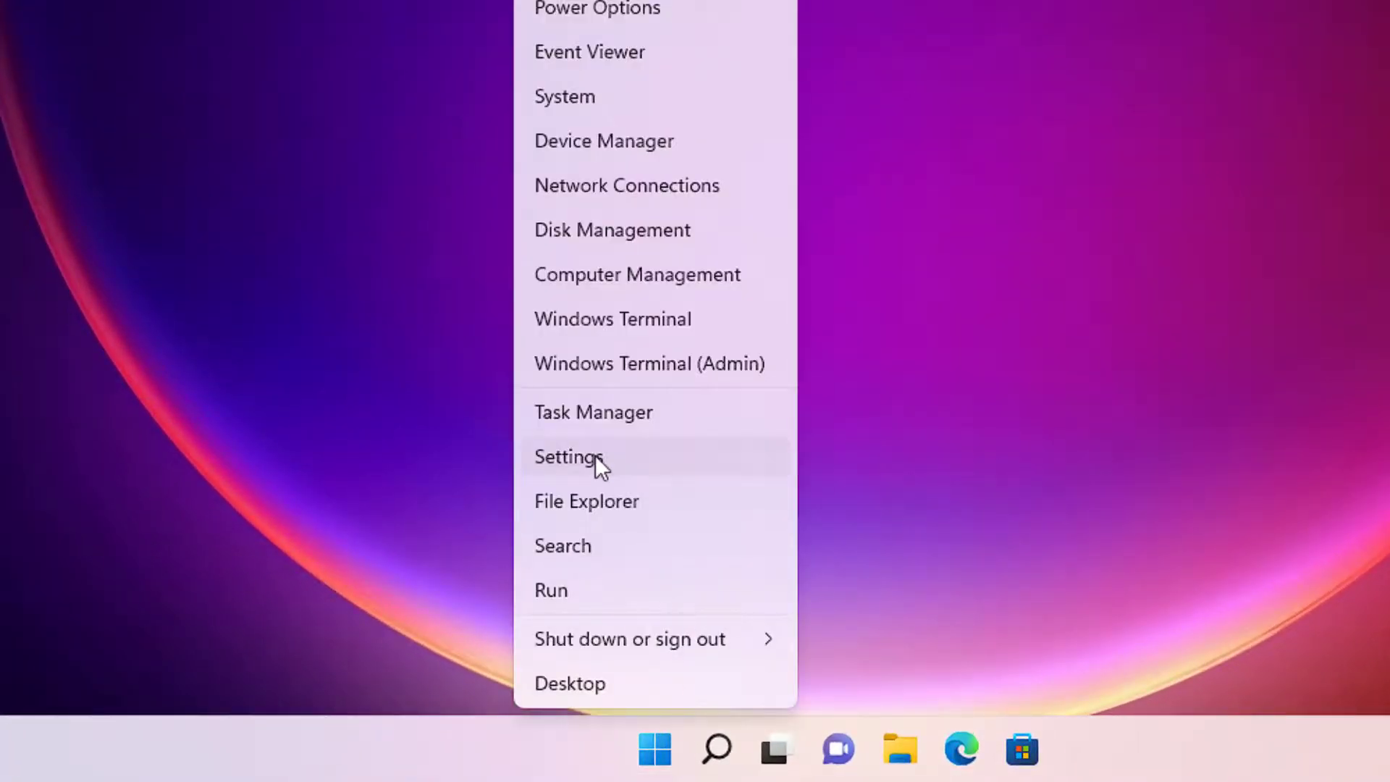
pyautogui.click(568, 456)
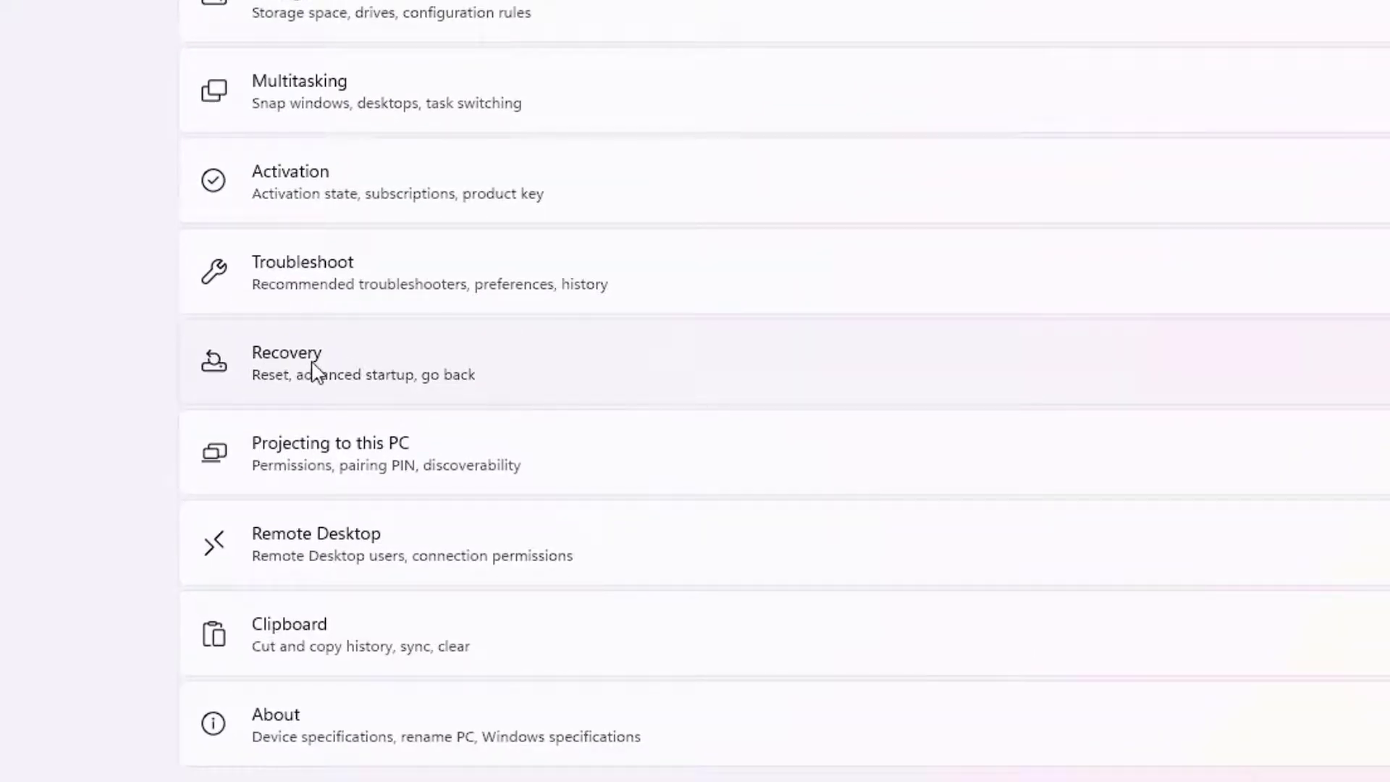
pyautogui.click(287, 362)
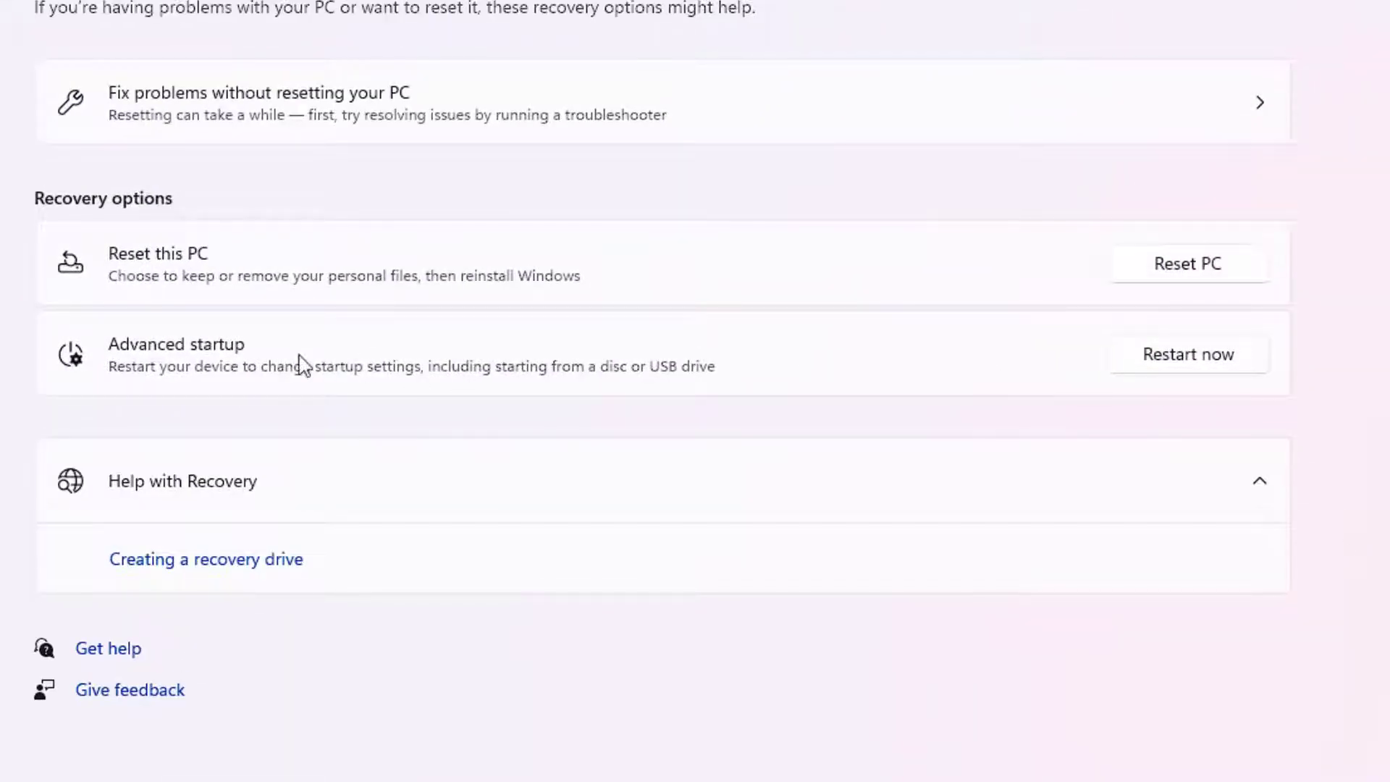
pyautogui.moveTo(1154, 374)
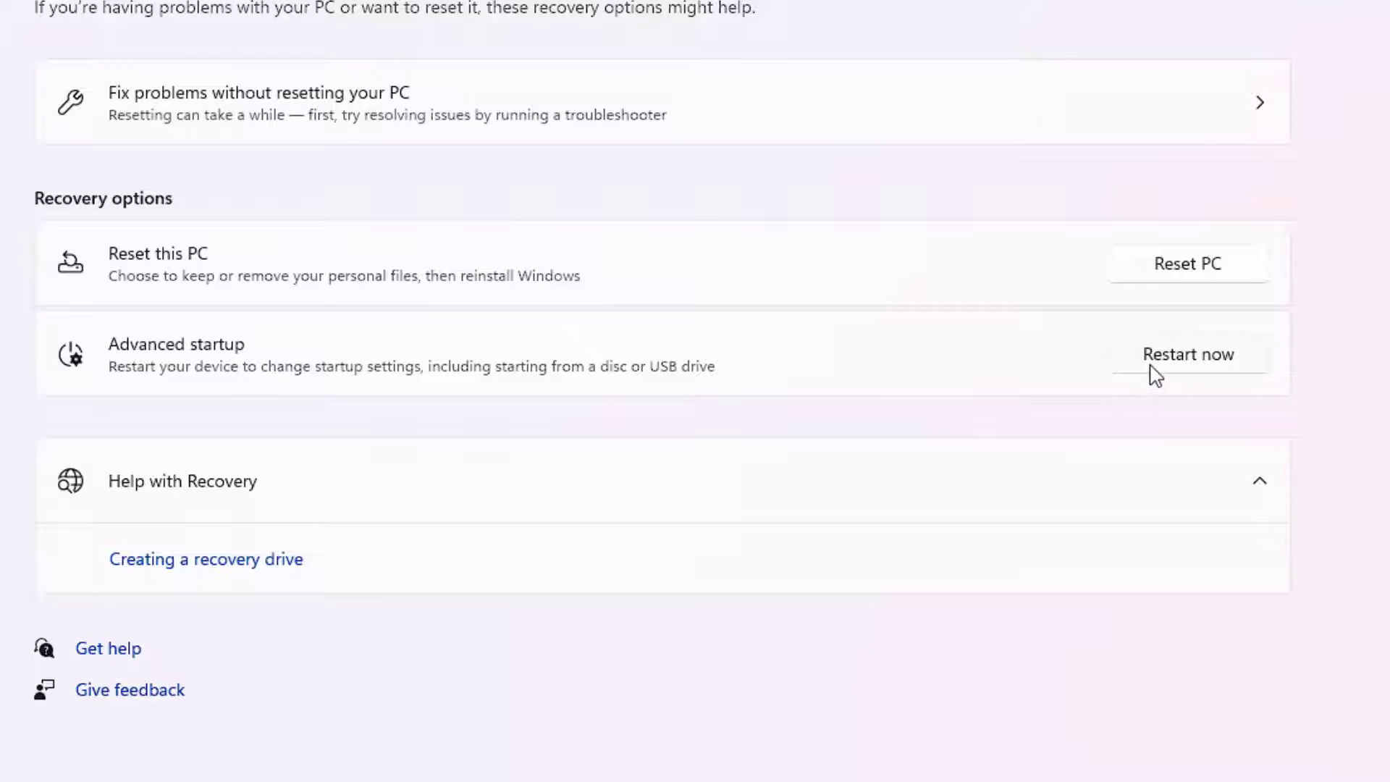
pyautogui.click(1187, 353)
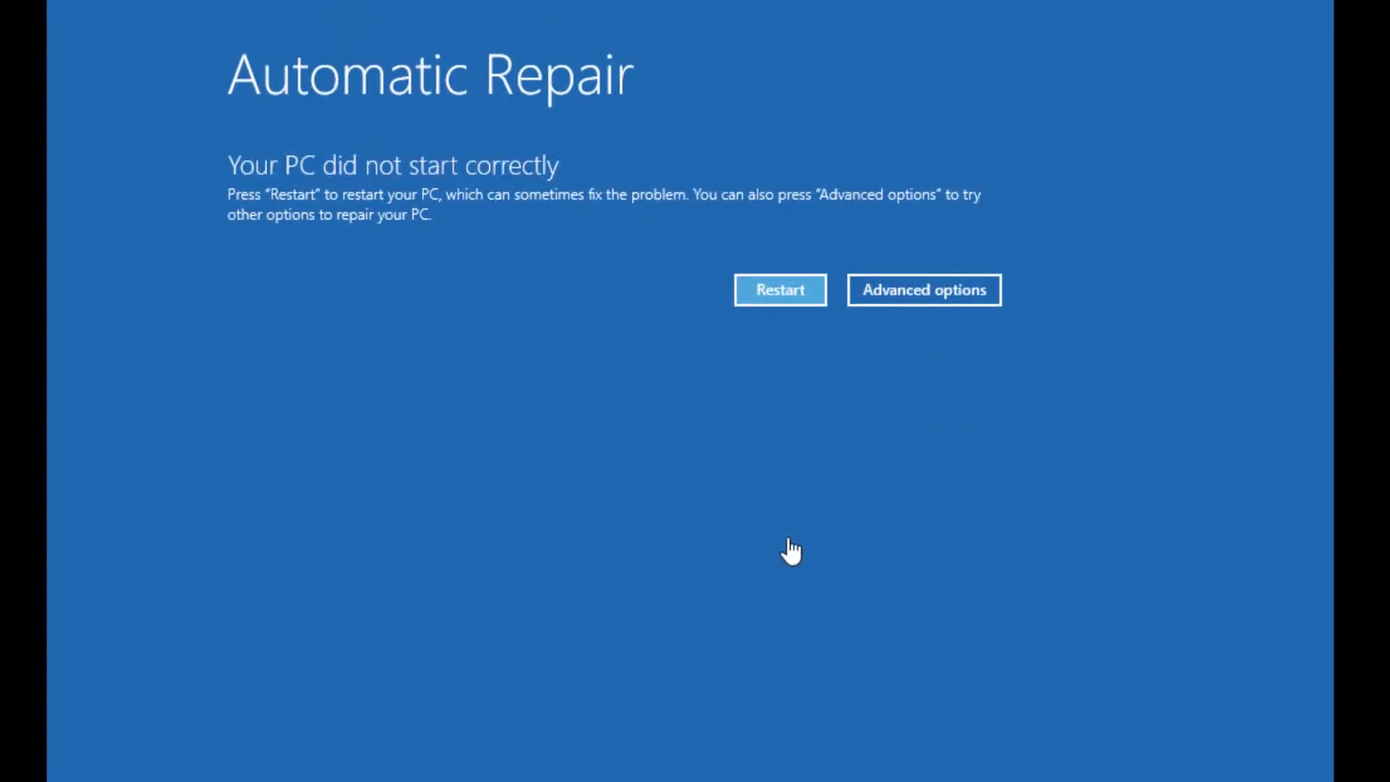
pyautogui.moveTo(800, 536)
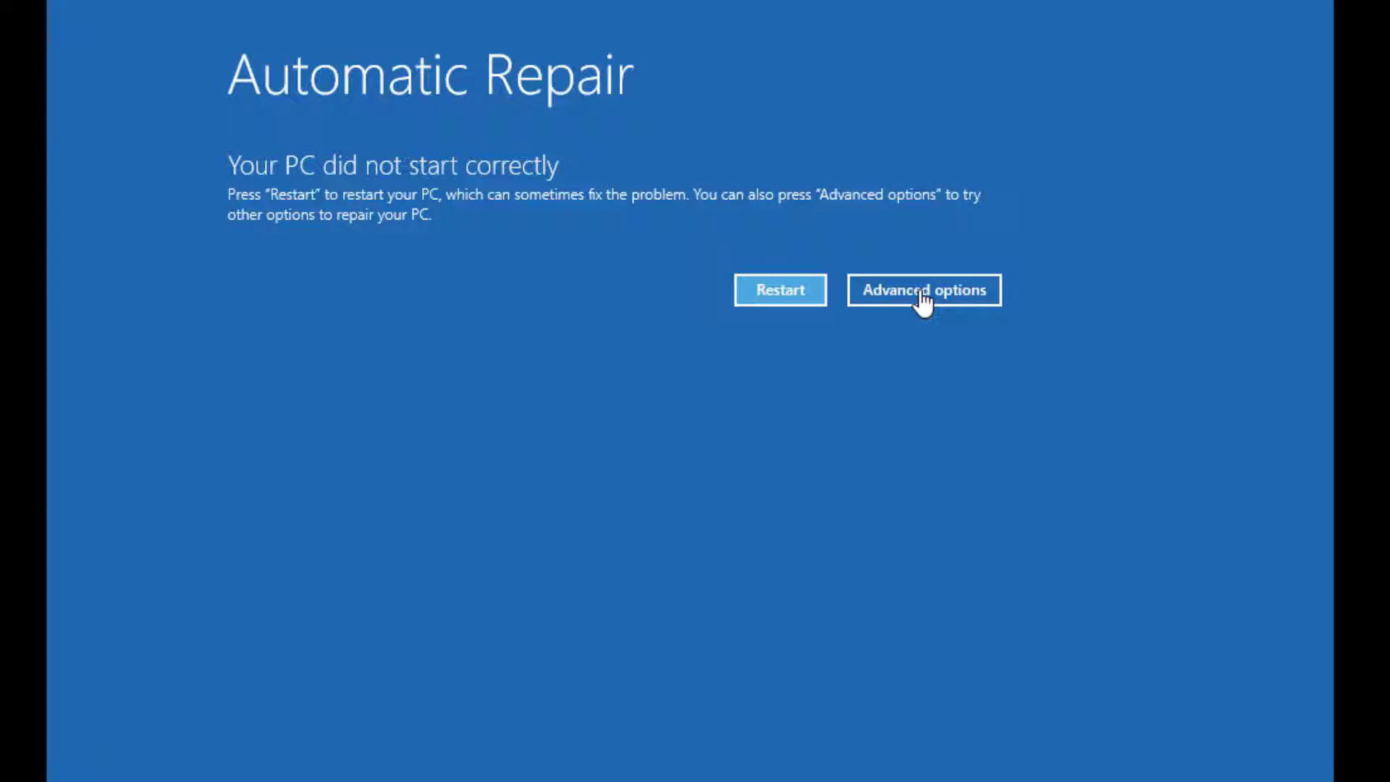
# Step: Choose Advanced options on the Automatic Repair screen
pyautogui.click(923, 290)
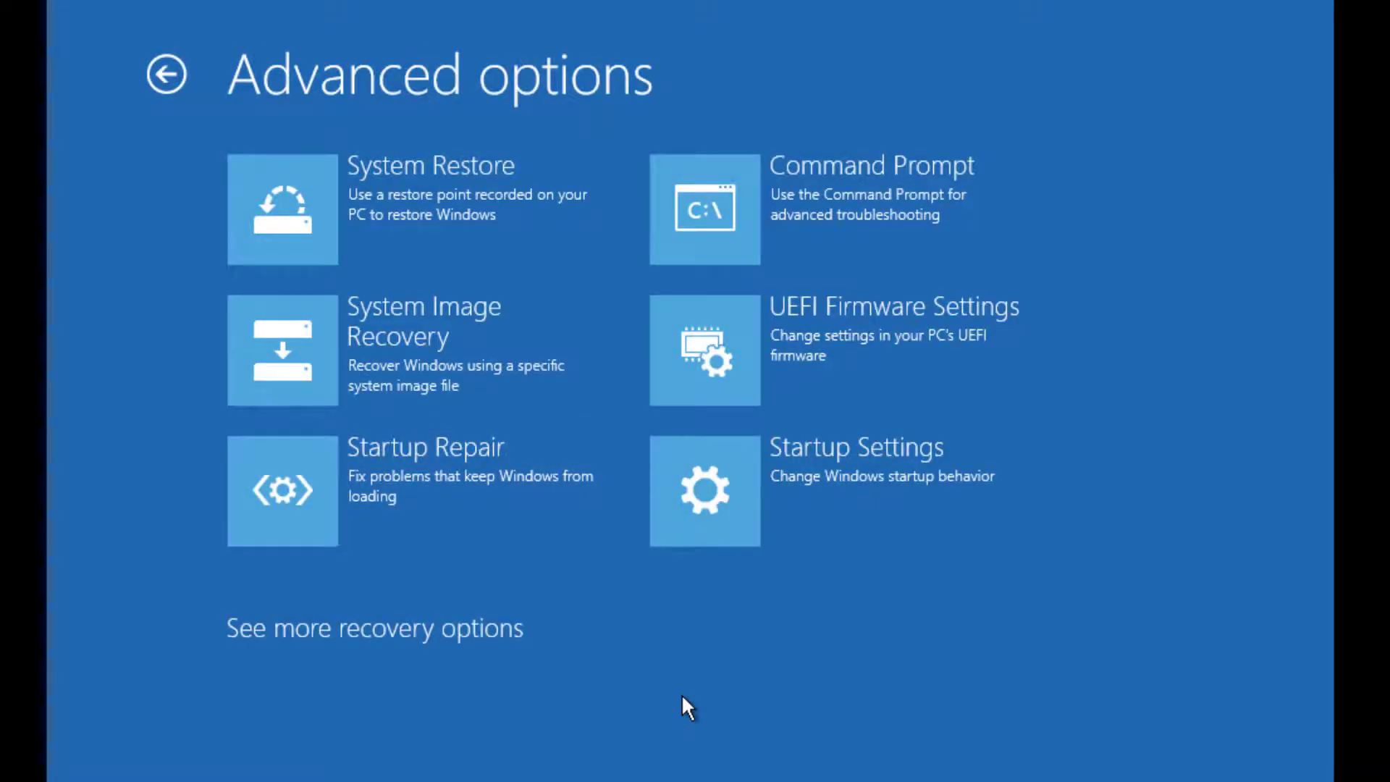
pyautogui.moveTo(686, 728)
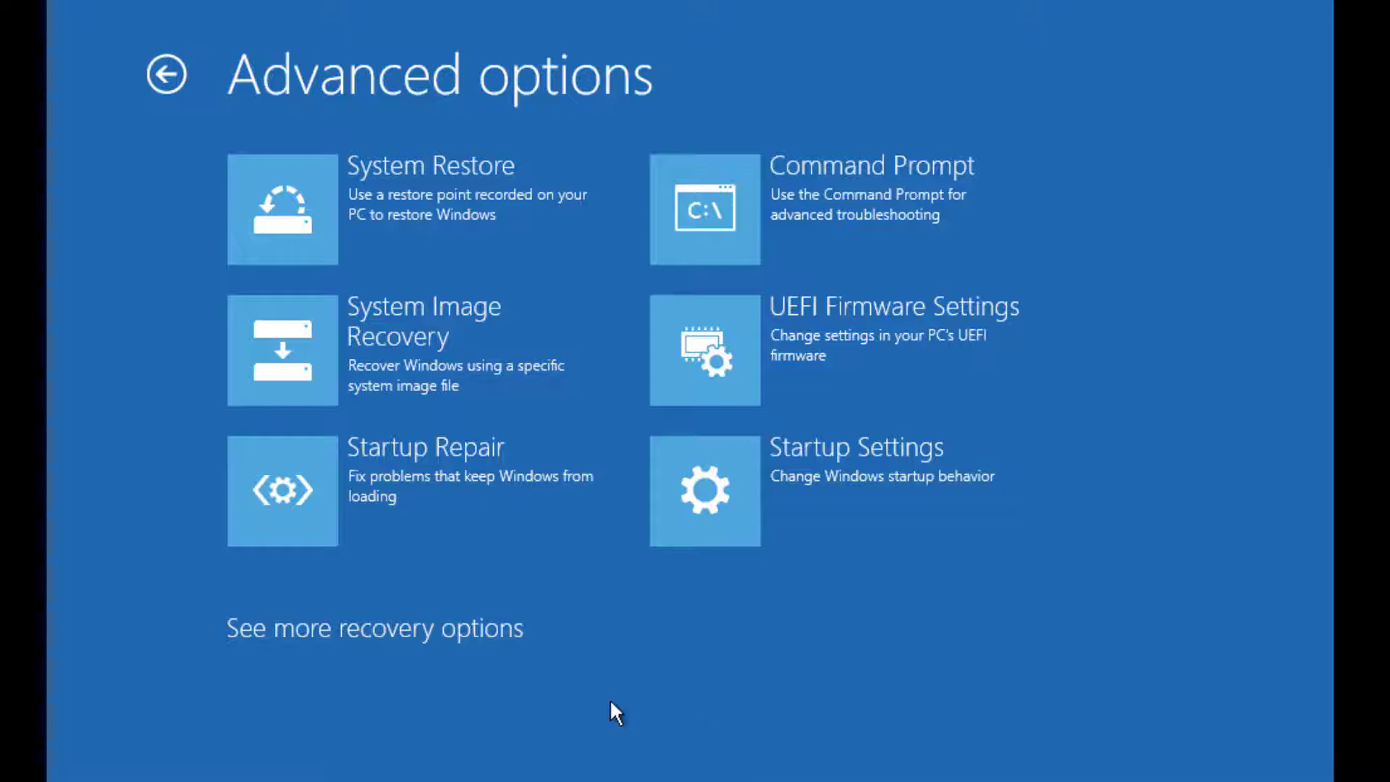
pyautogui.click(282, 208)
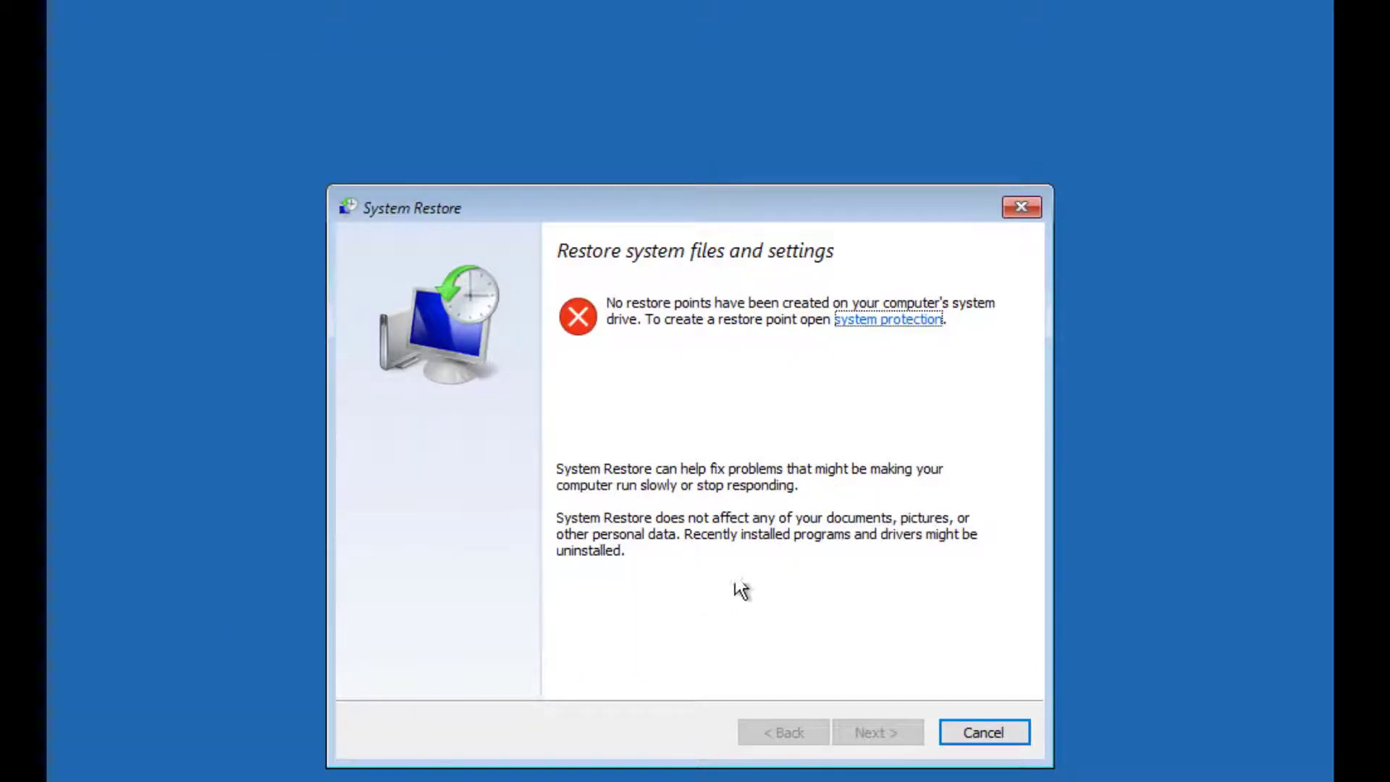
pyautogui.moveTo(773, 486)
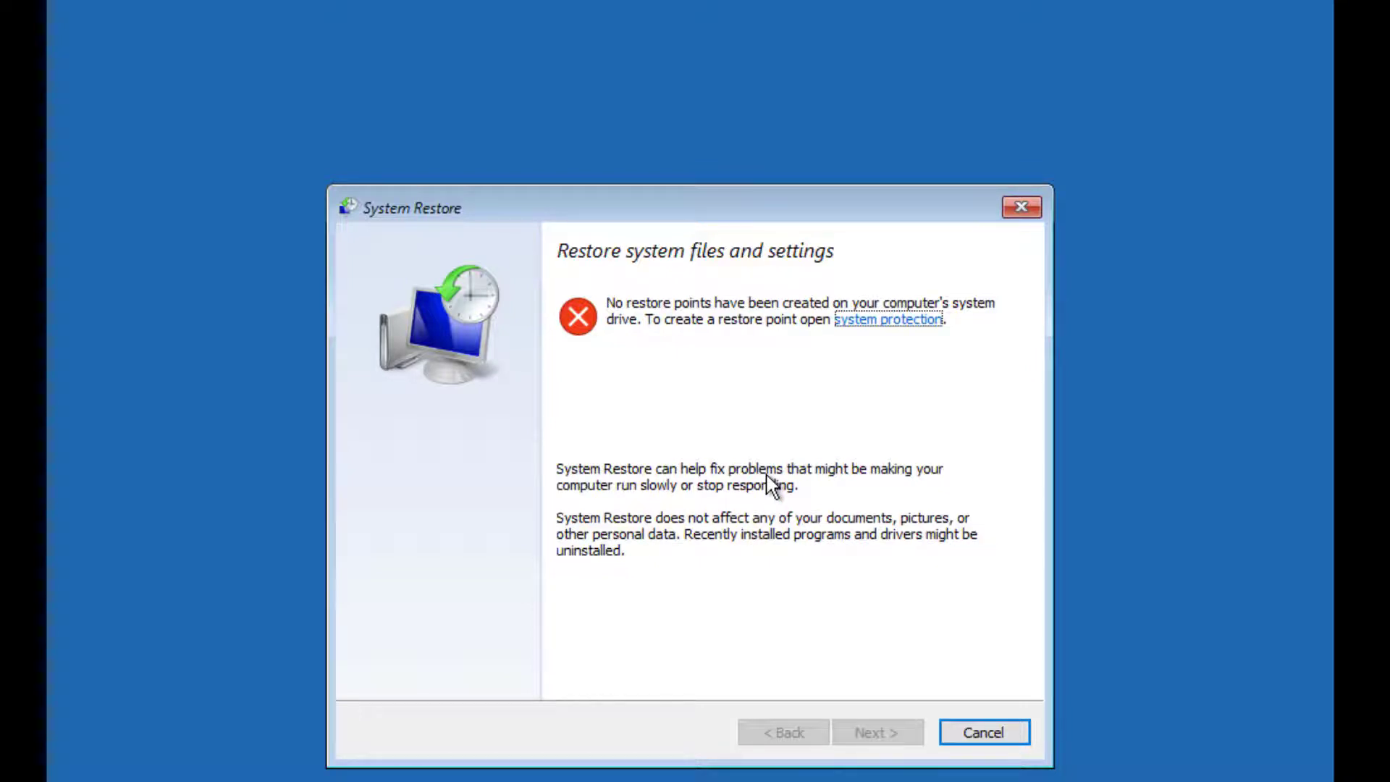
pyautogui.moveTo(753, 484)
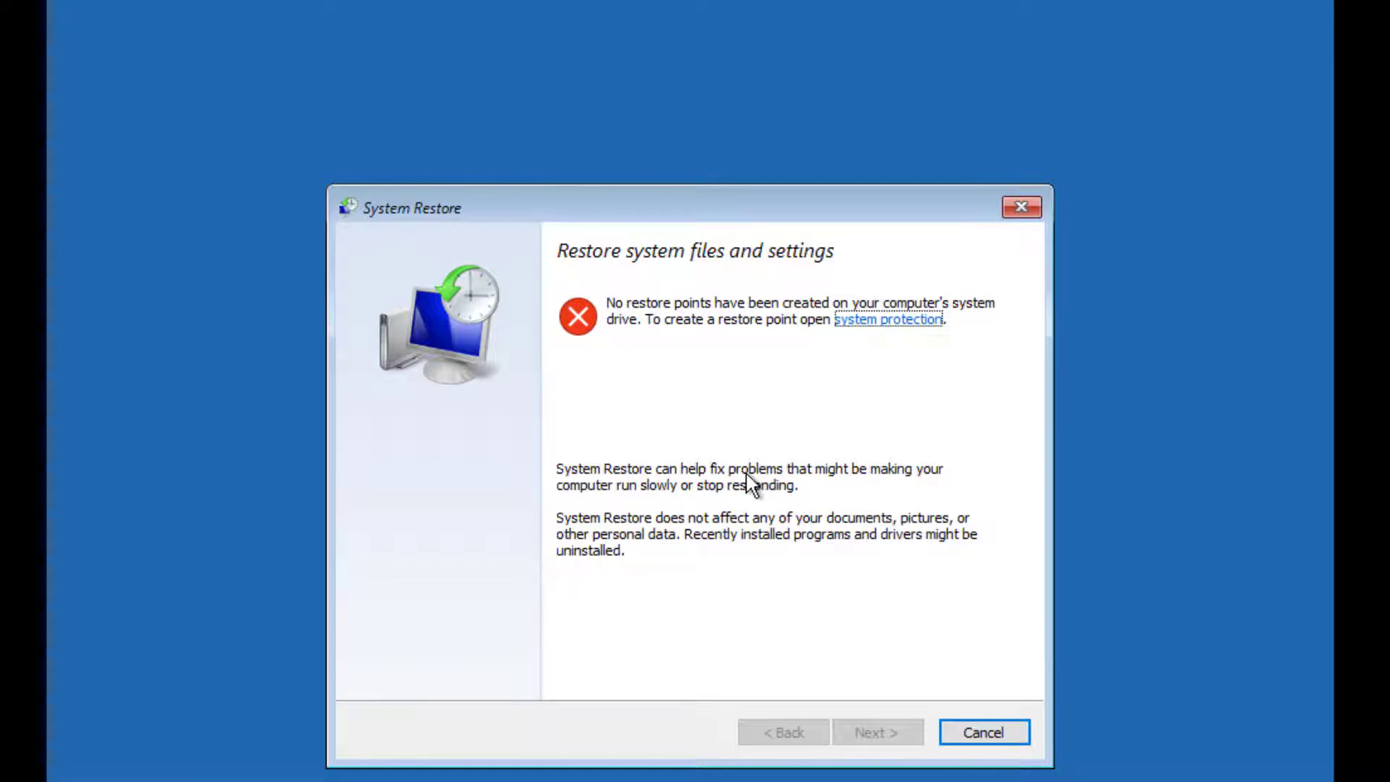
pyautogui.moveTo(859, 737)
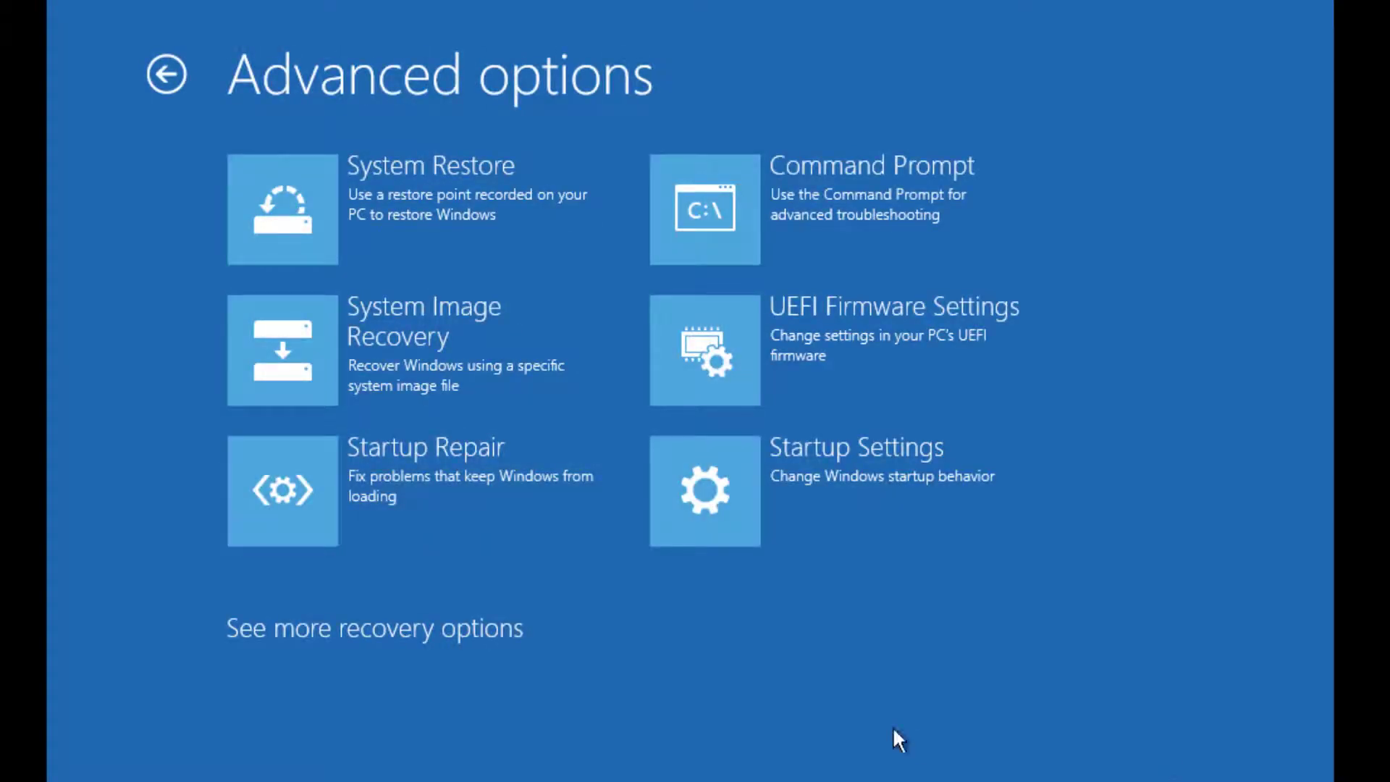
pyautogui.moveTo(394, 519)
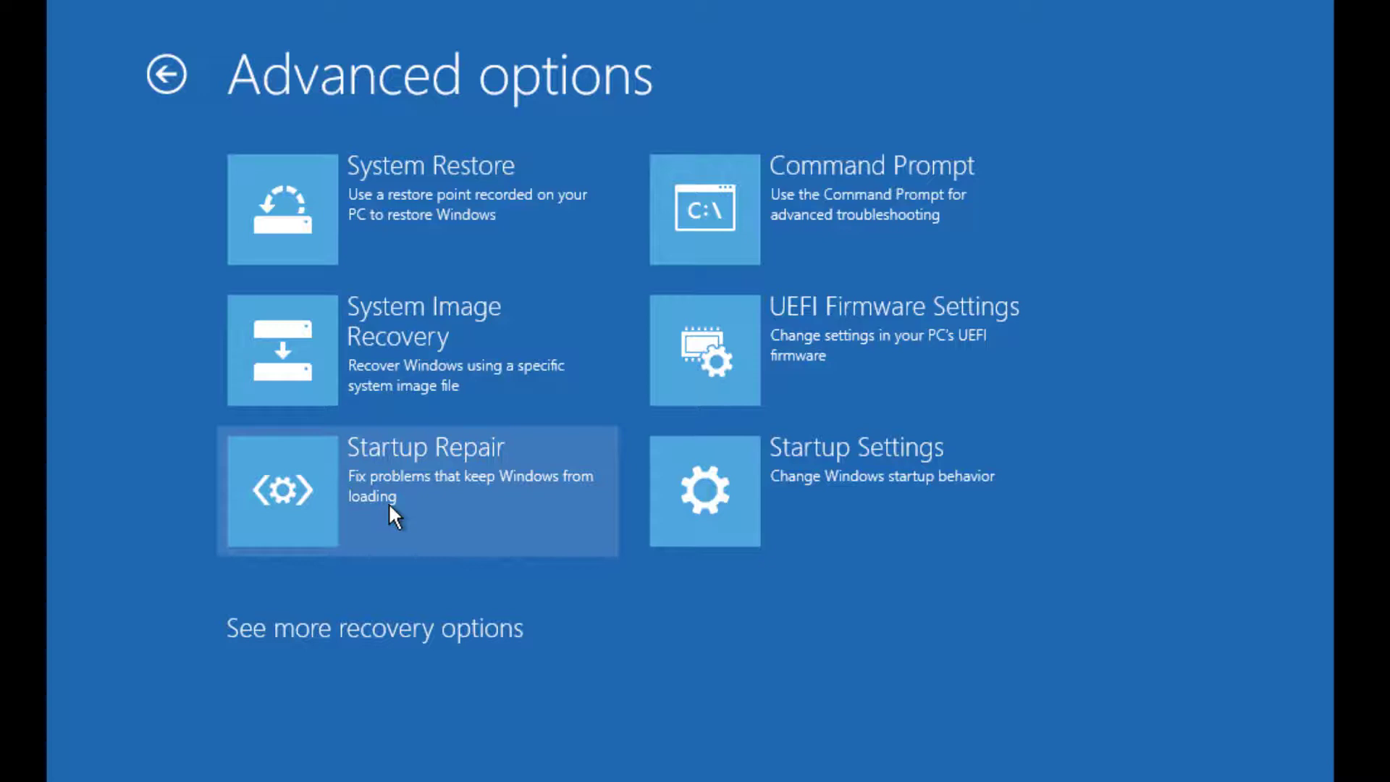
# Step: Run Startup Repair, then return to Advanced options and launch Command Prompt
pyautogui.click(417, 490)
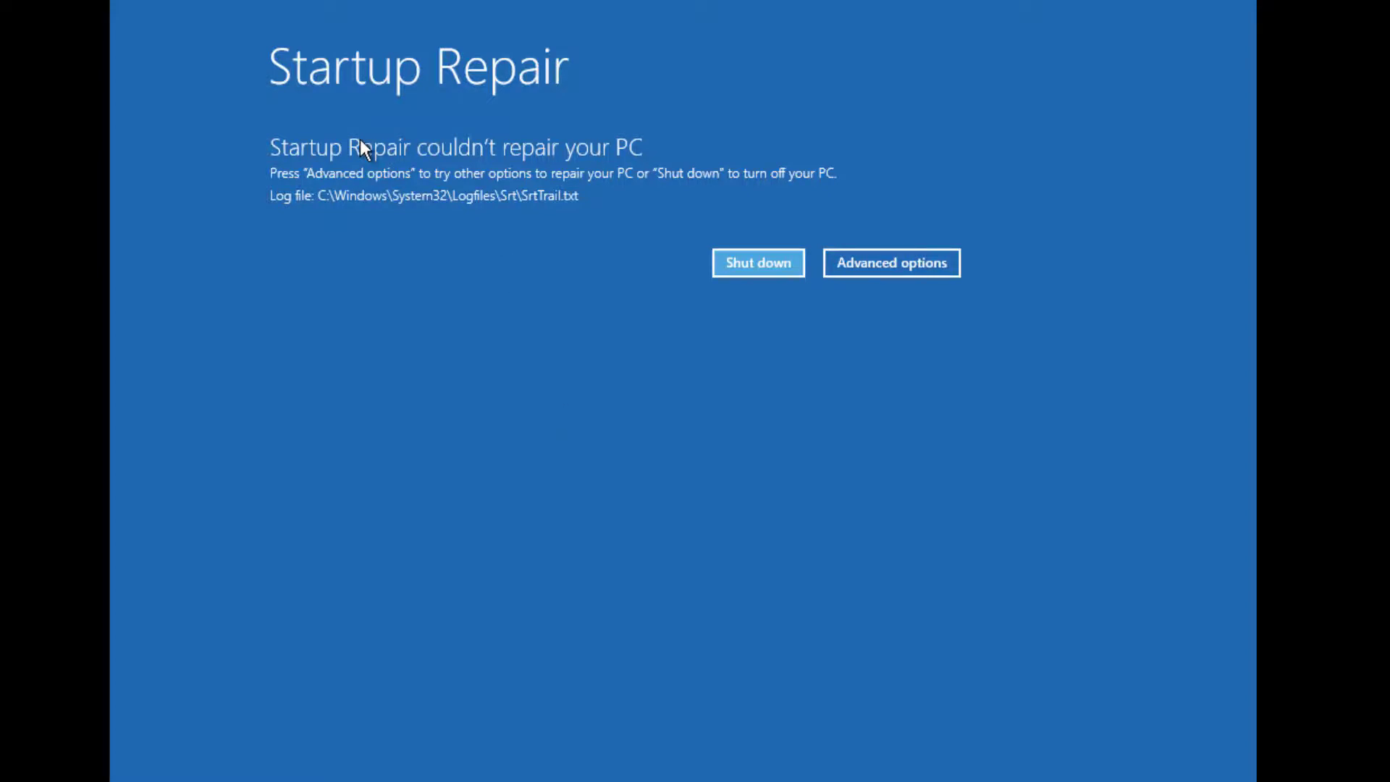
pyautogui.moveTo(401, 353)
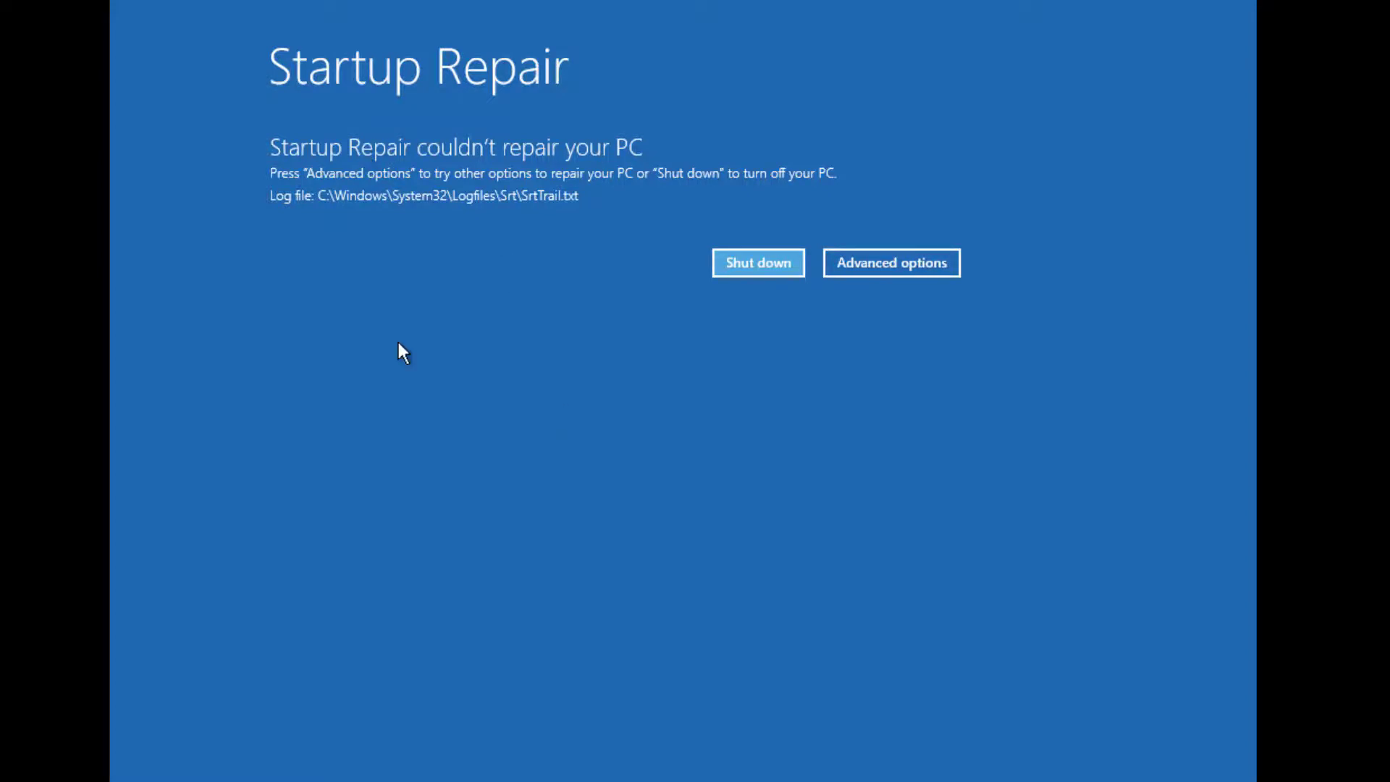
pyautogui.moveTo(366, 165)
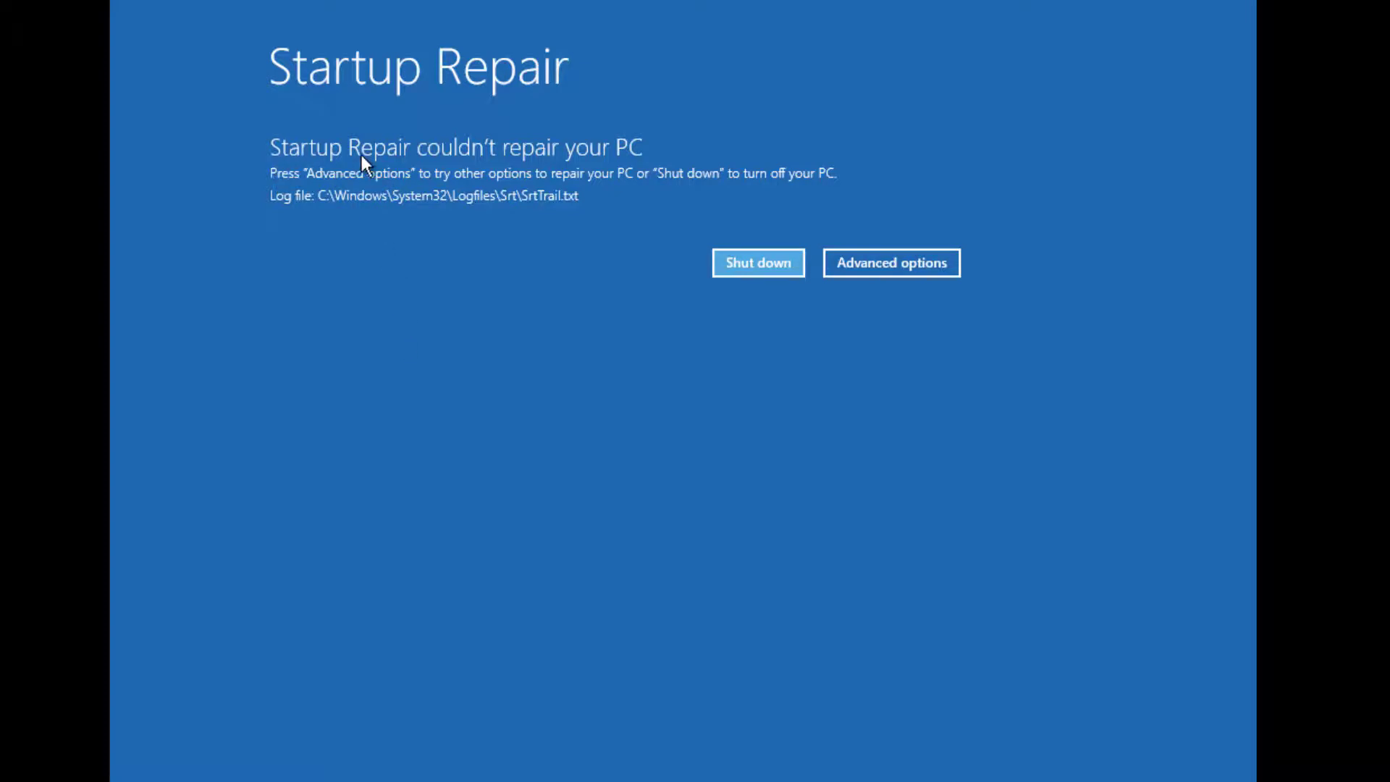
pyautogui.moveTo(581, 282)
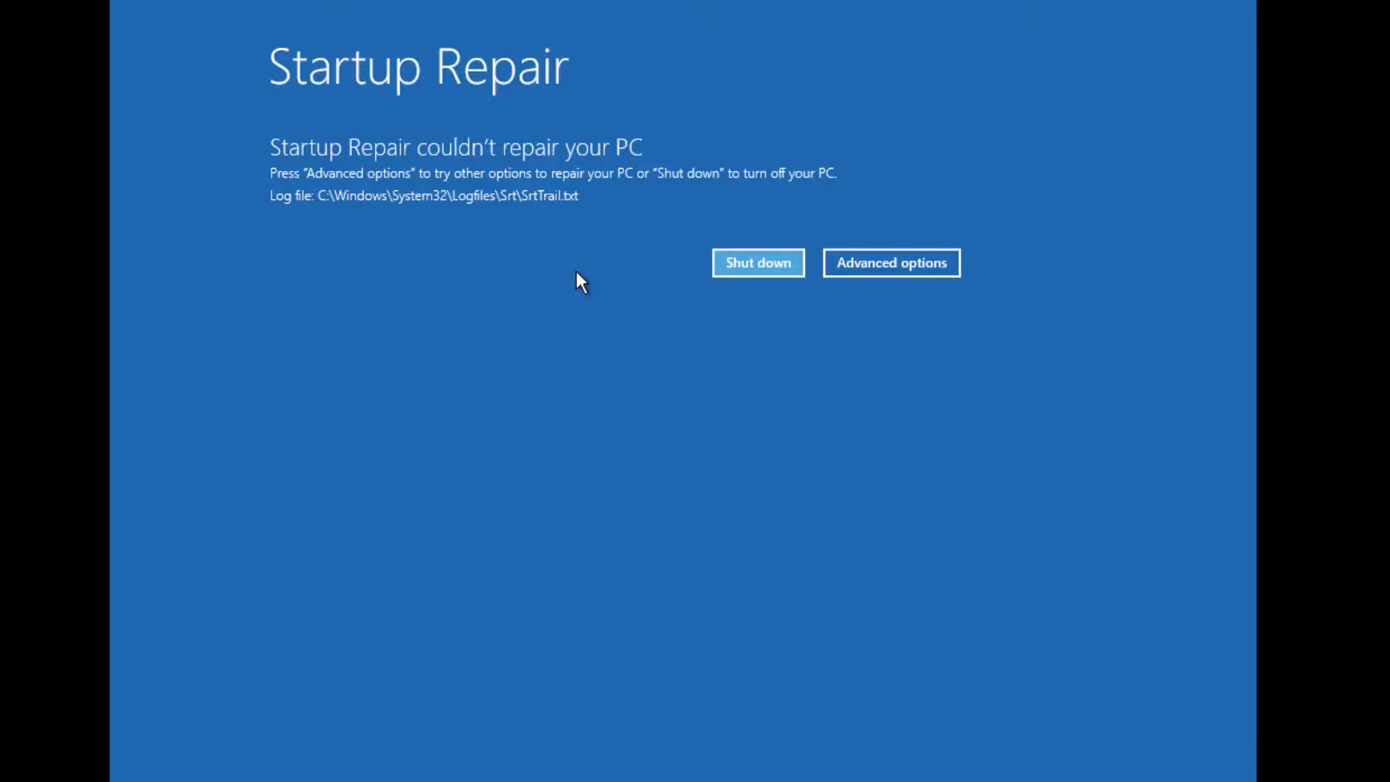
pyautogui.moveTo(890, 262)
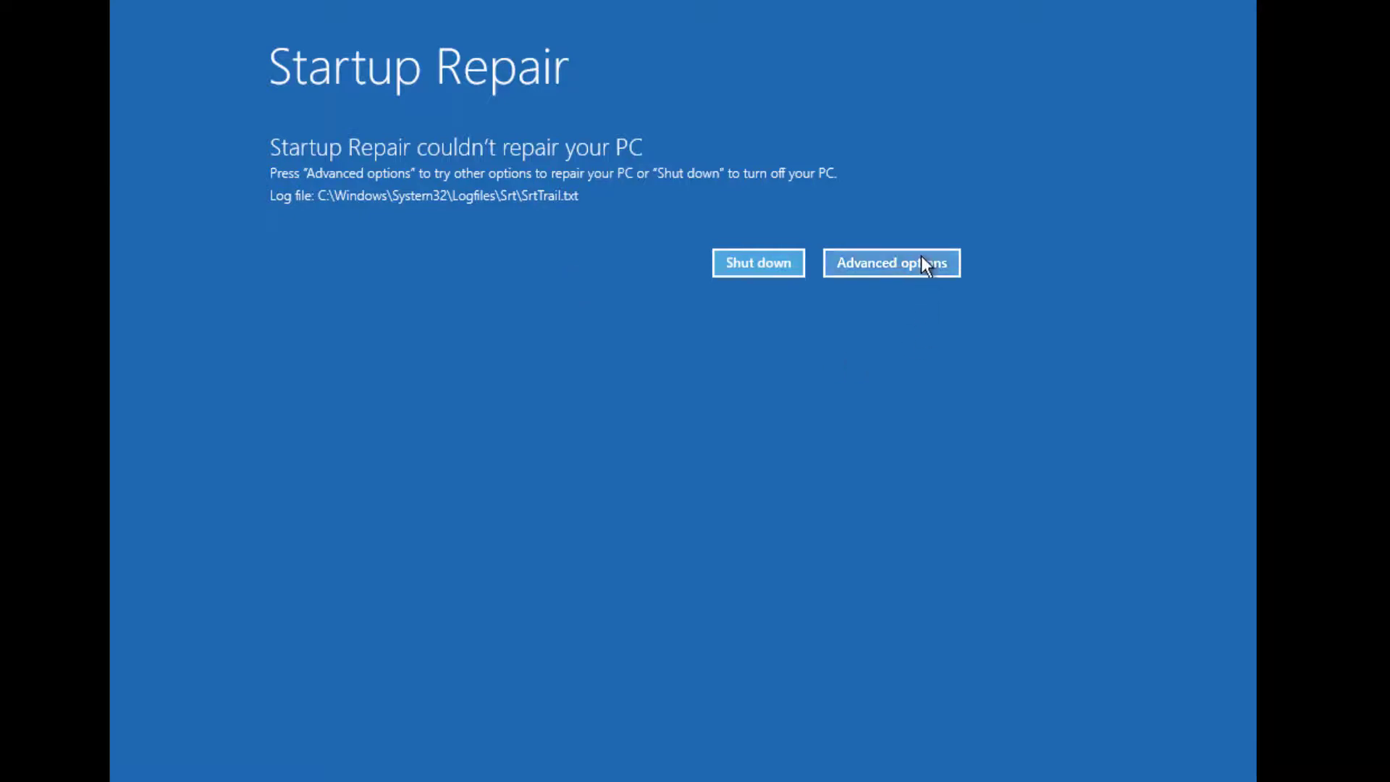
pyautogui.click(891, 262)
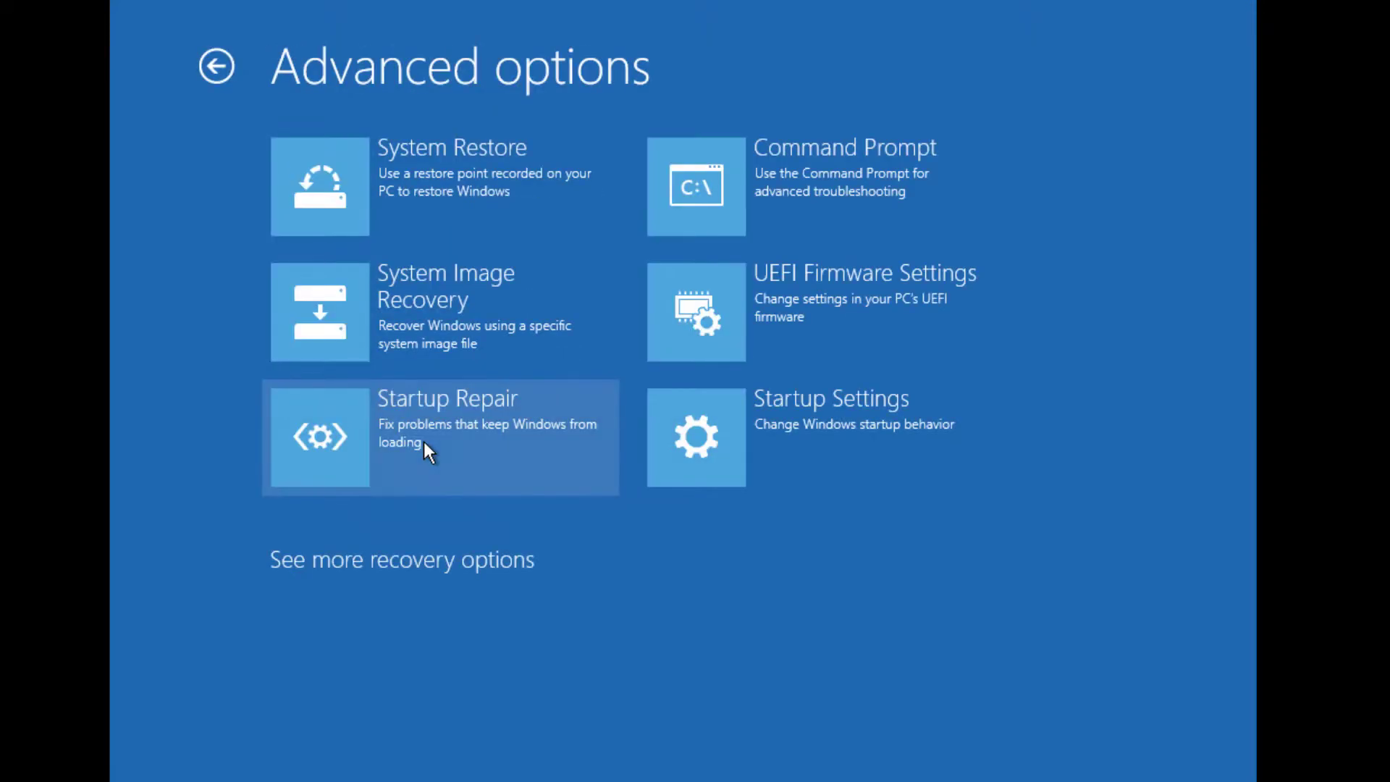
pyautogui.moveTo(753, 159)
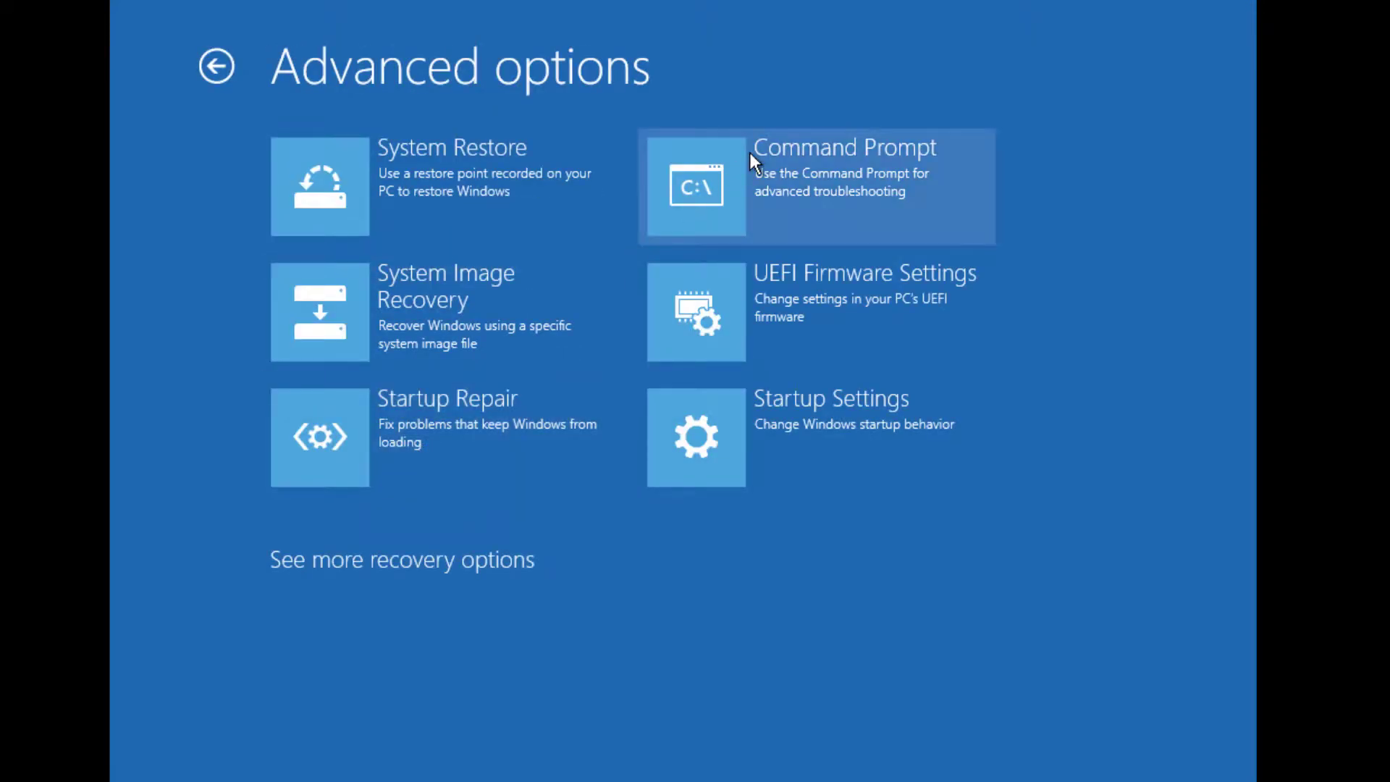
pyautogui.click(816, 187)
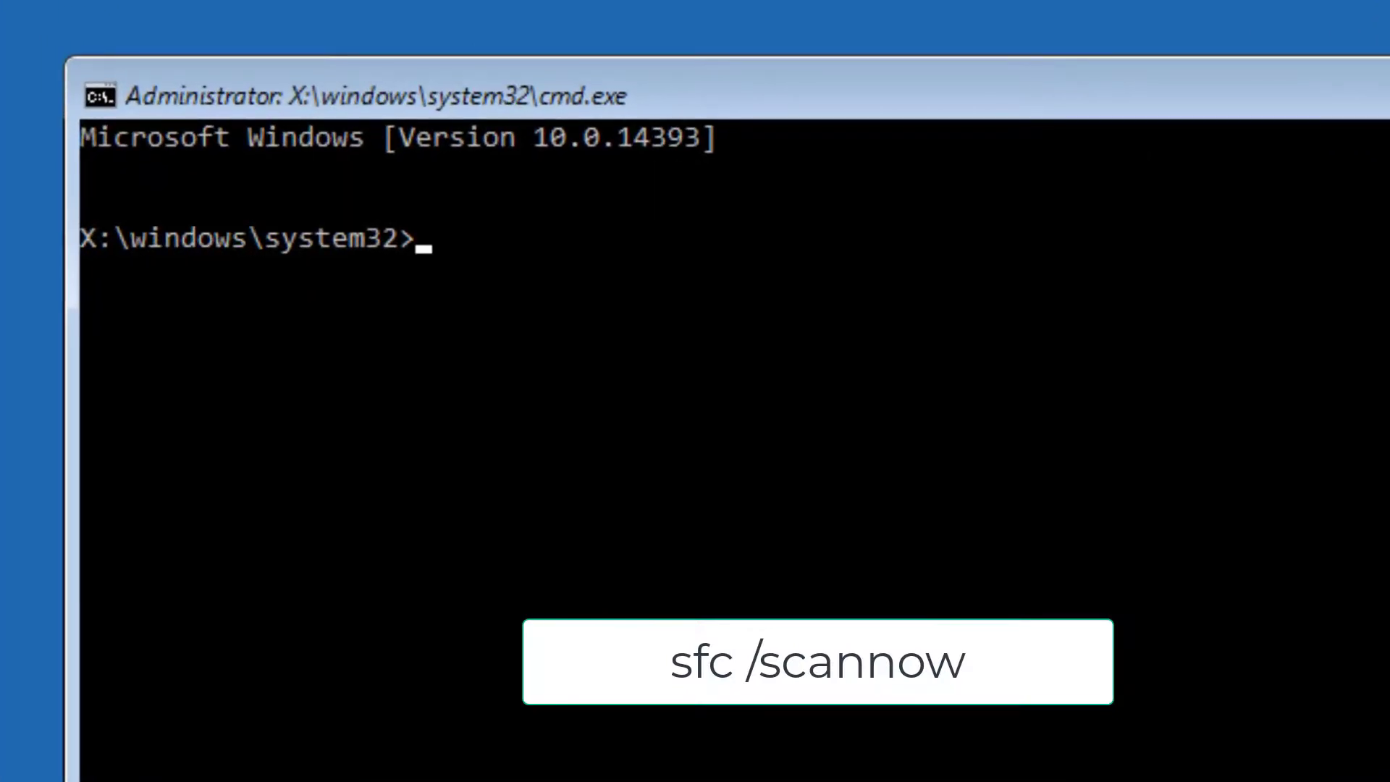
# Step: Enter sfc /scannow at the X:\windows\system32> prompt without running it
pyautogui.write('sfc /')
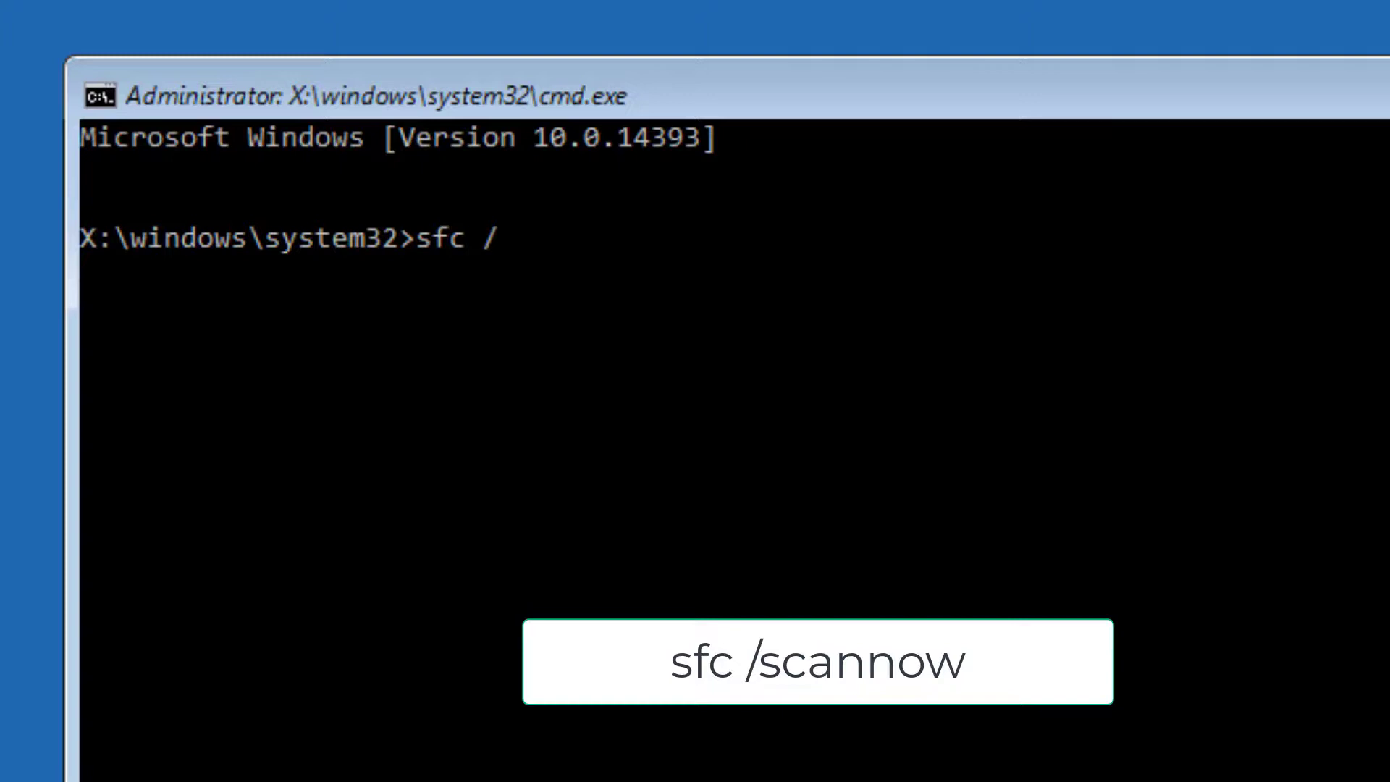
pyautogui.write('scannow')
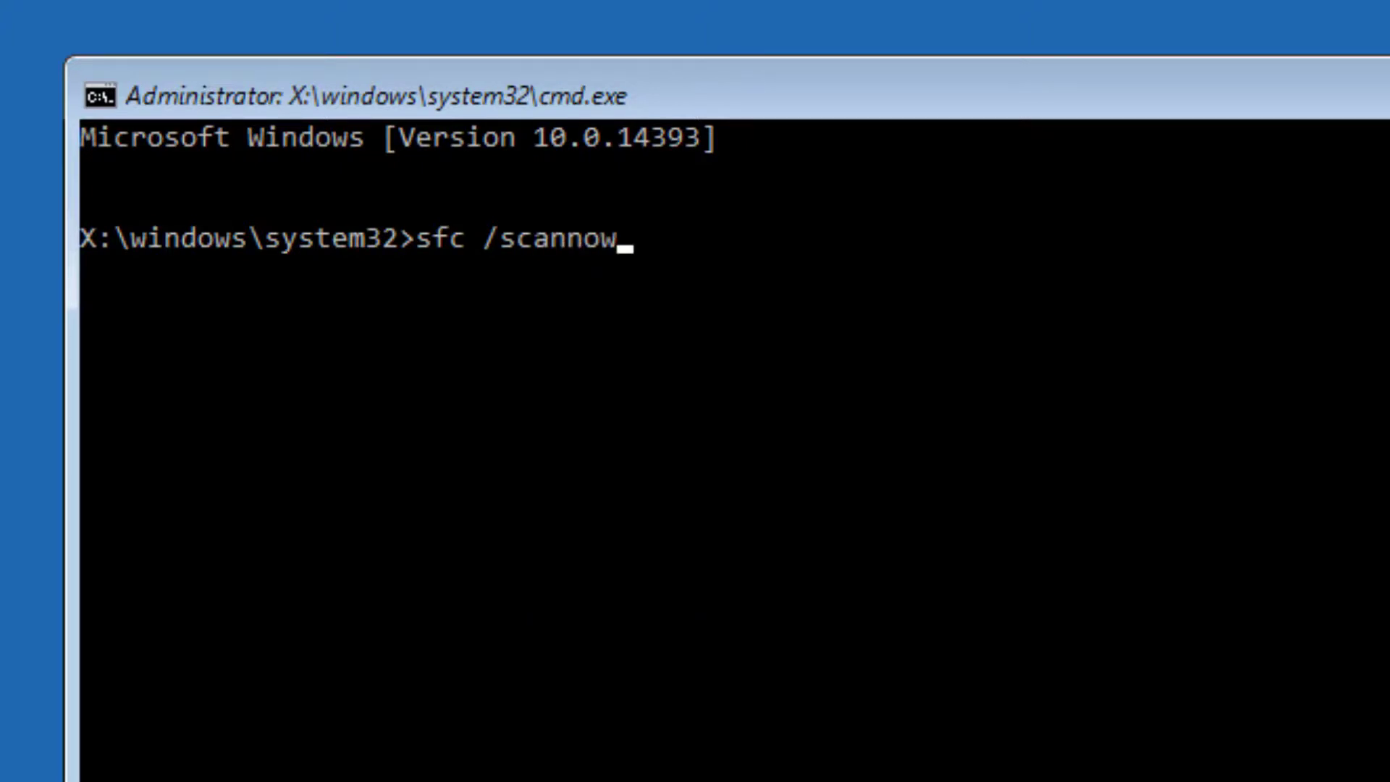